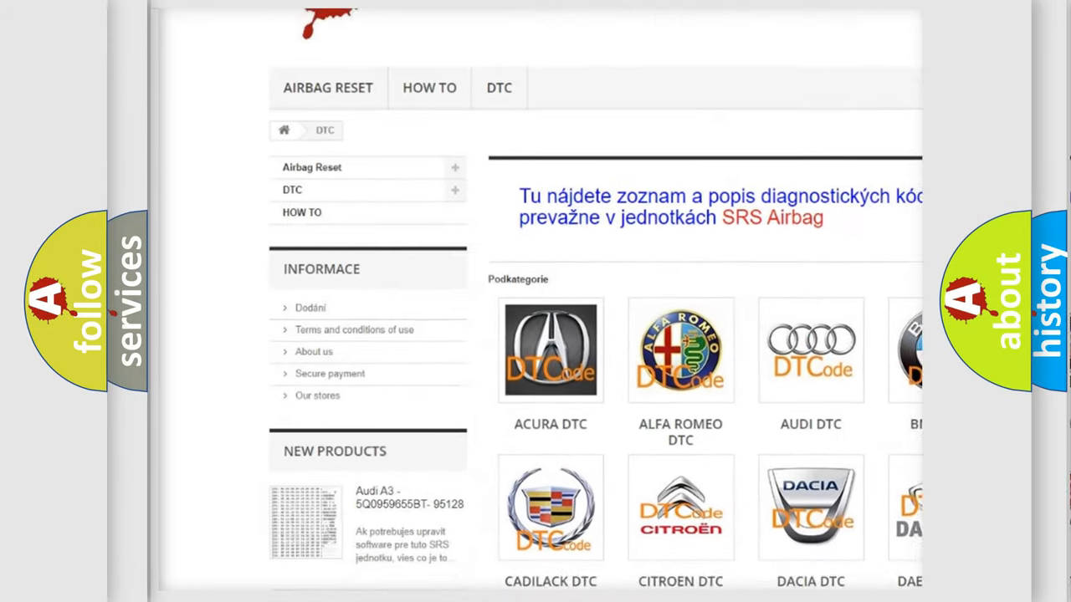
scroll(down, 3)
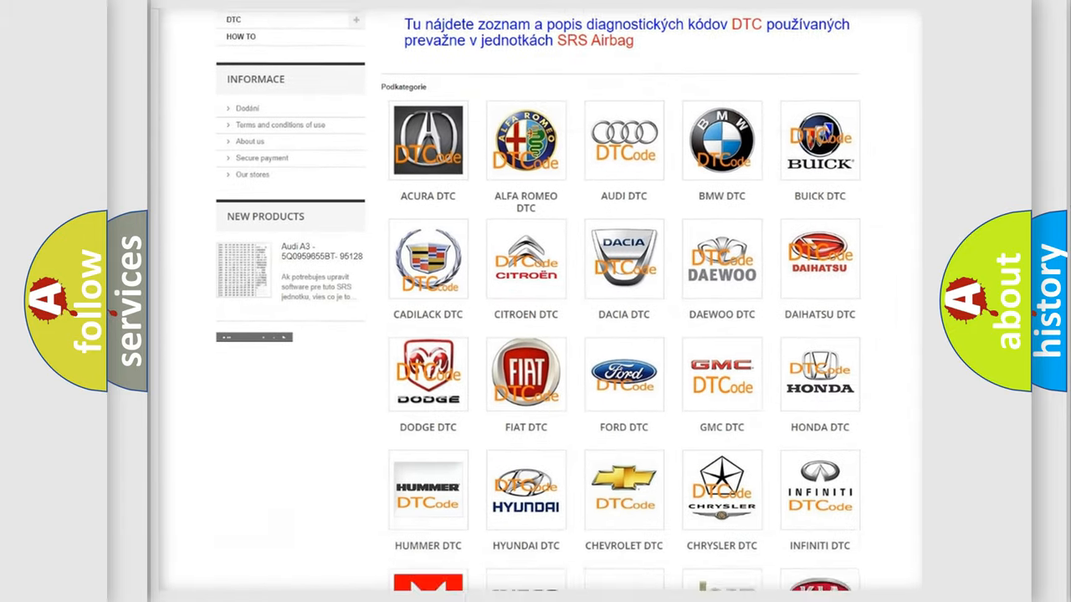
scroll(down, 3)
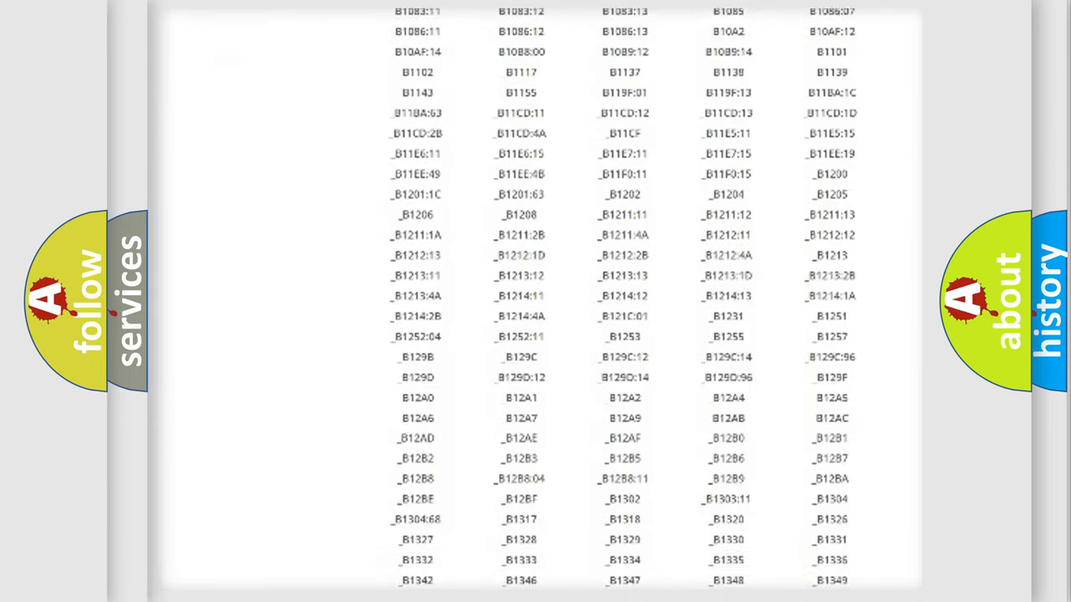
scroll(down, 3)
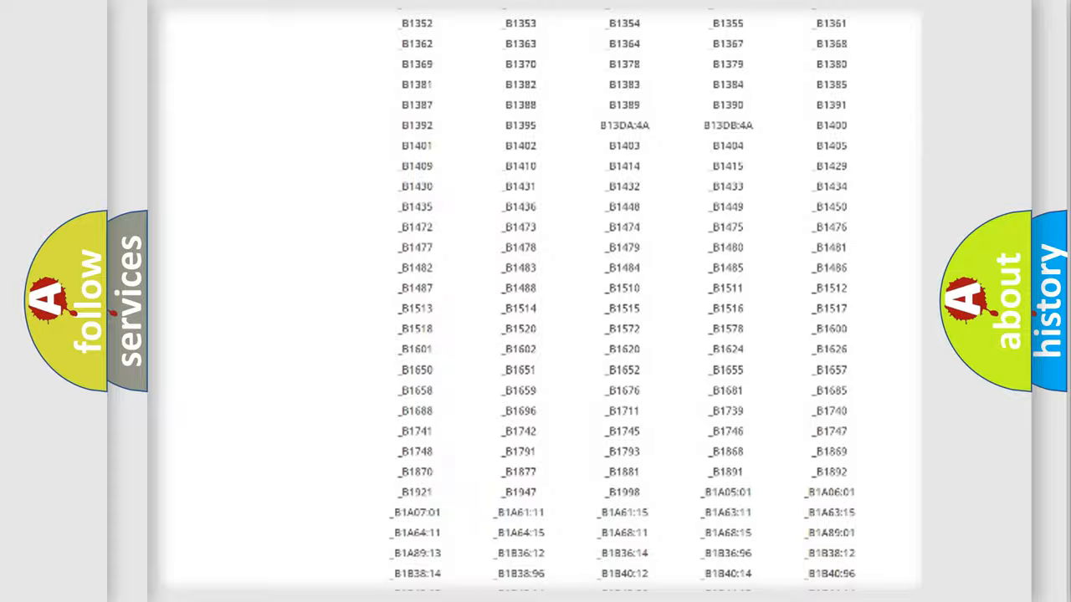